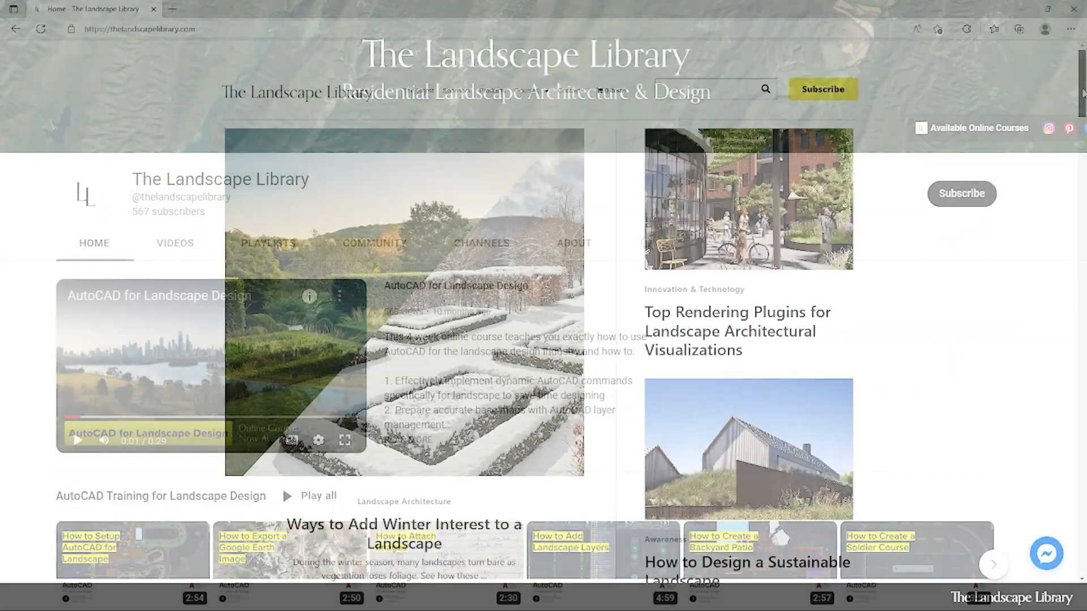
- Open the AutoCAD for Landscape Design course page from the homepage banner and read its overview
scroll(down, 3)
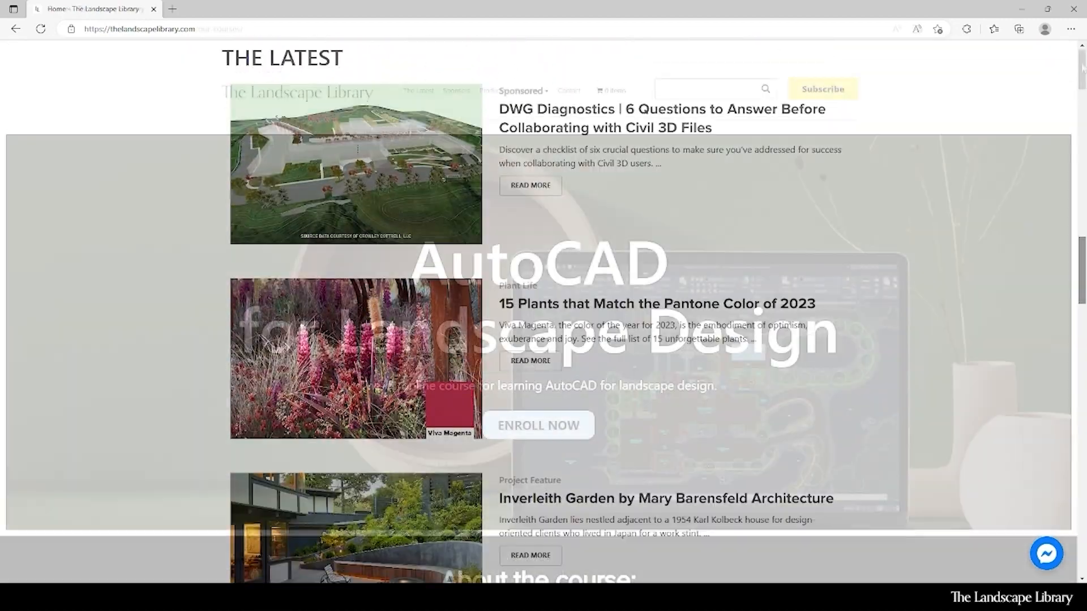
click(538, 424)
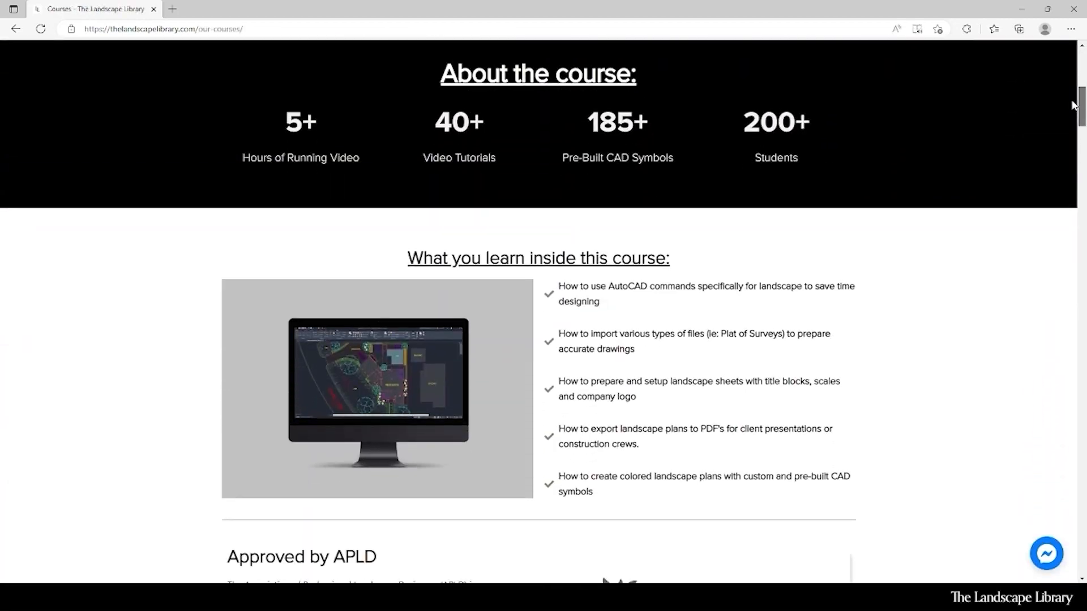
scroll(down, 3)
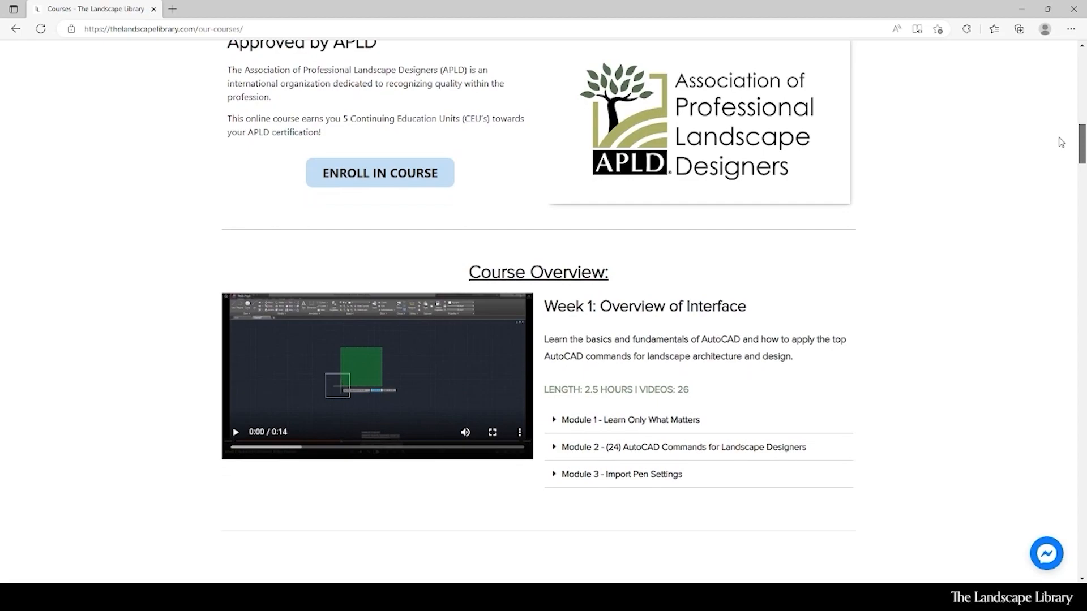
scroll(down, 3)
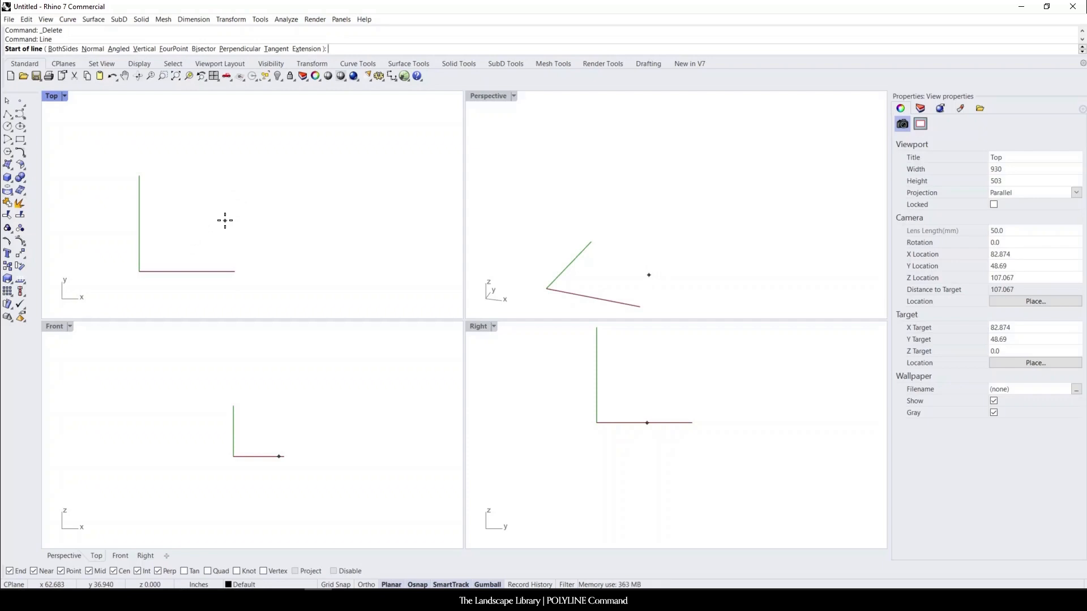
mouse_move(190, 256)
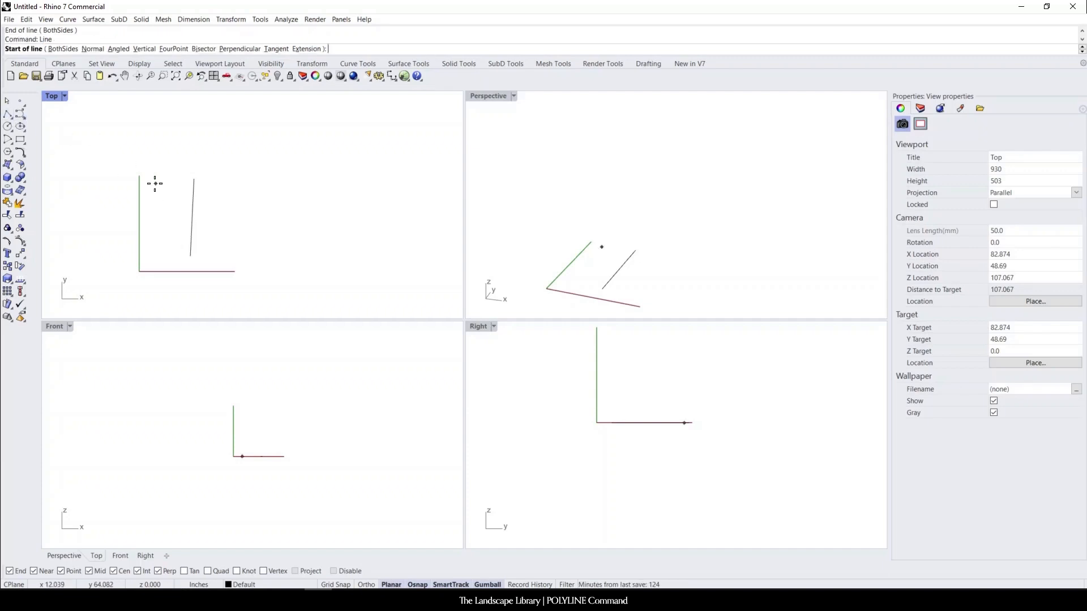
mouse_move(273, 248)
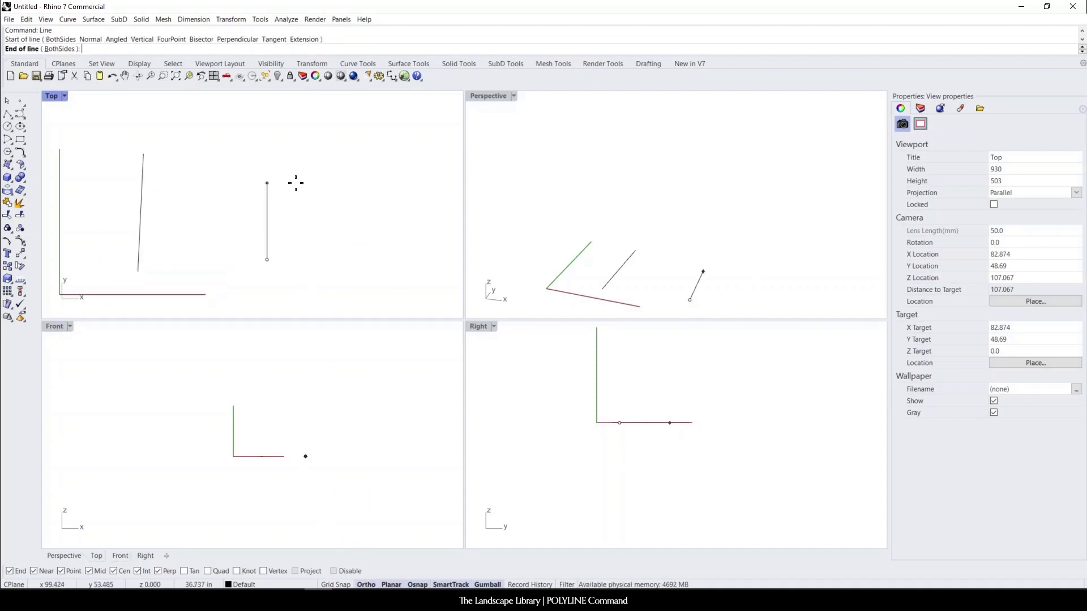
- Draw a 40-inch vertical line segment with the Line command
text(40)
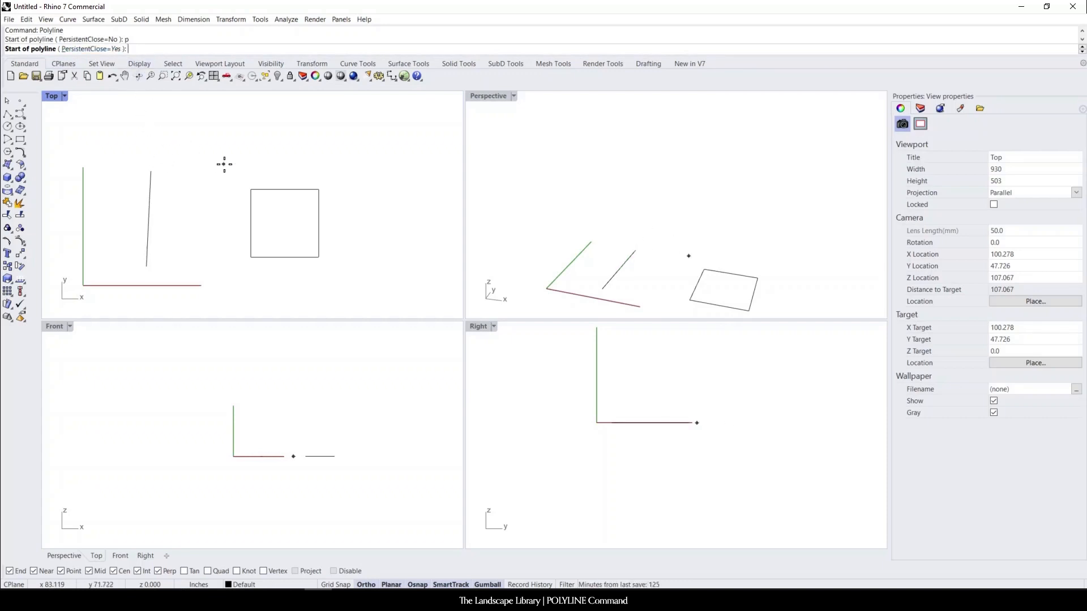
mouse_move(229, 164)
text(p)
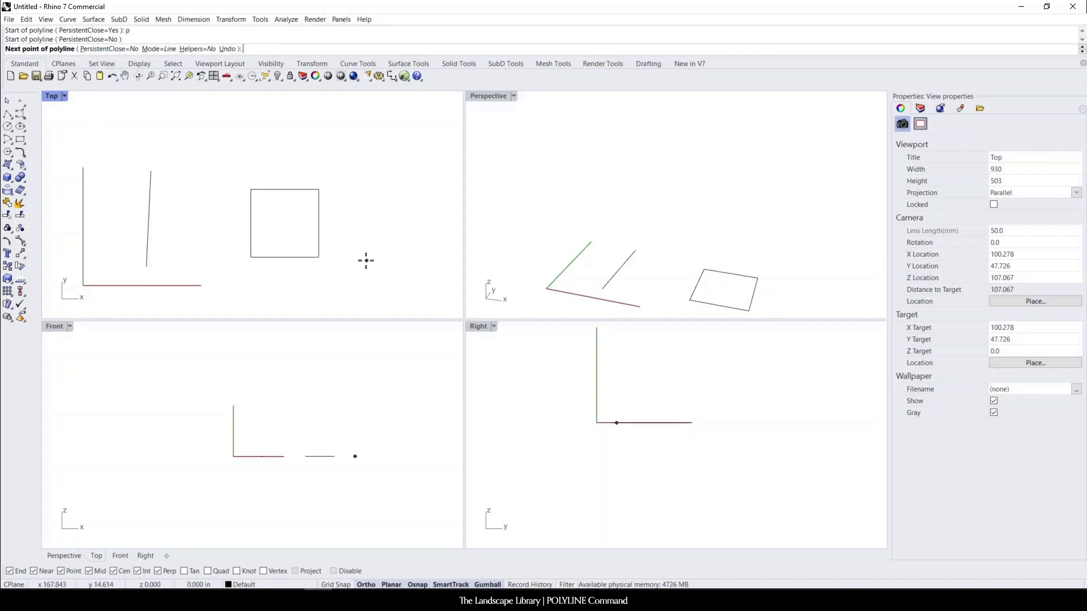
- Place corners of the second 40-inch square polyline beside the first square
click(367, 260)
text(40")
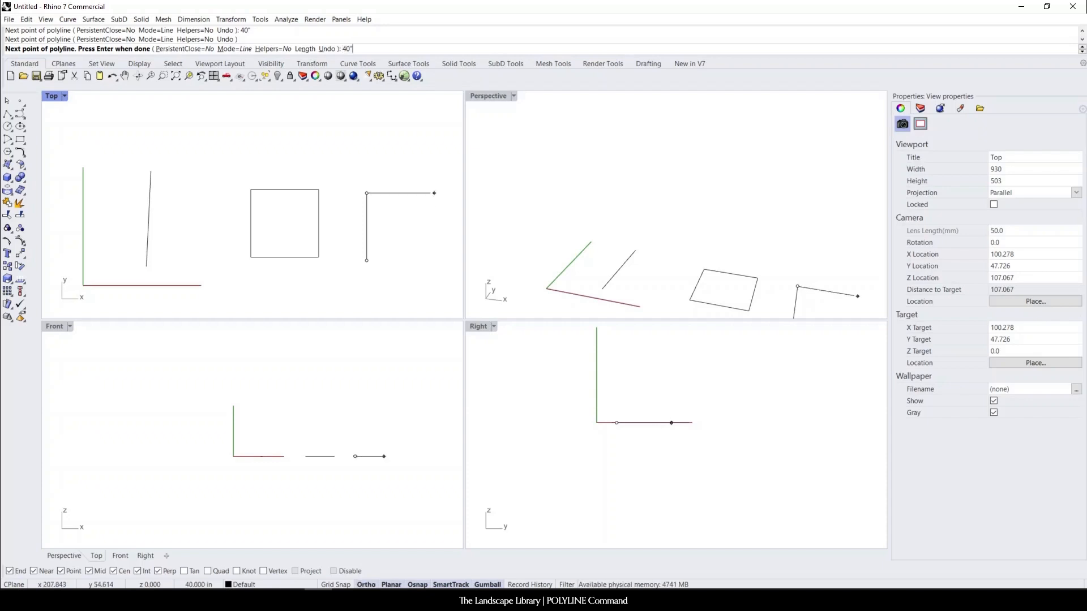
click(434, 255)
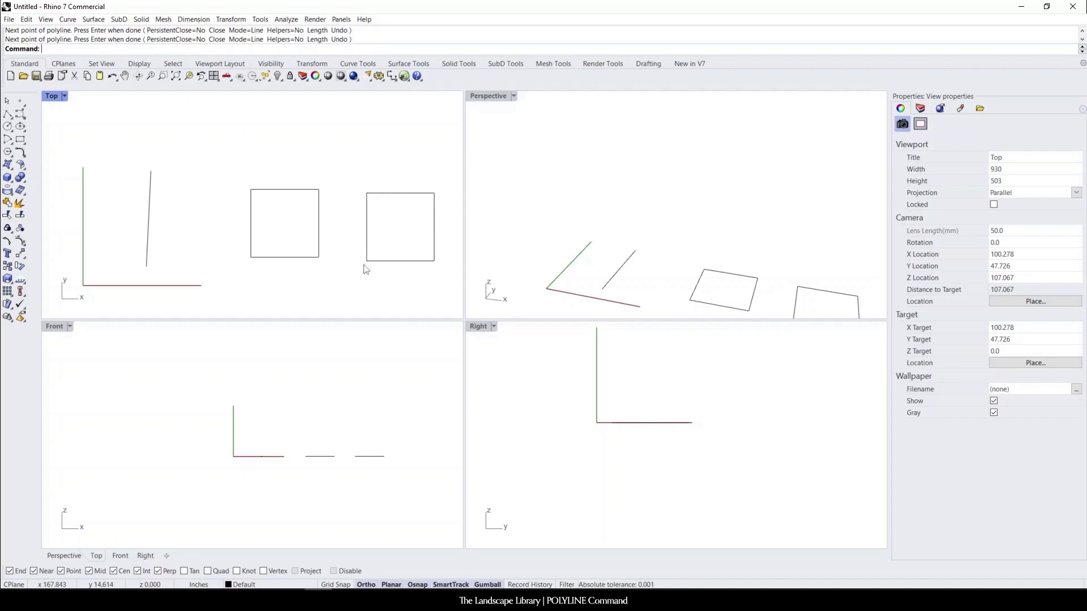
click(399, 227)
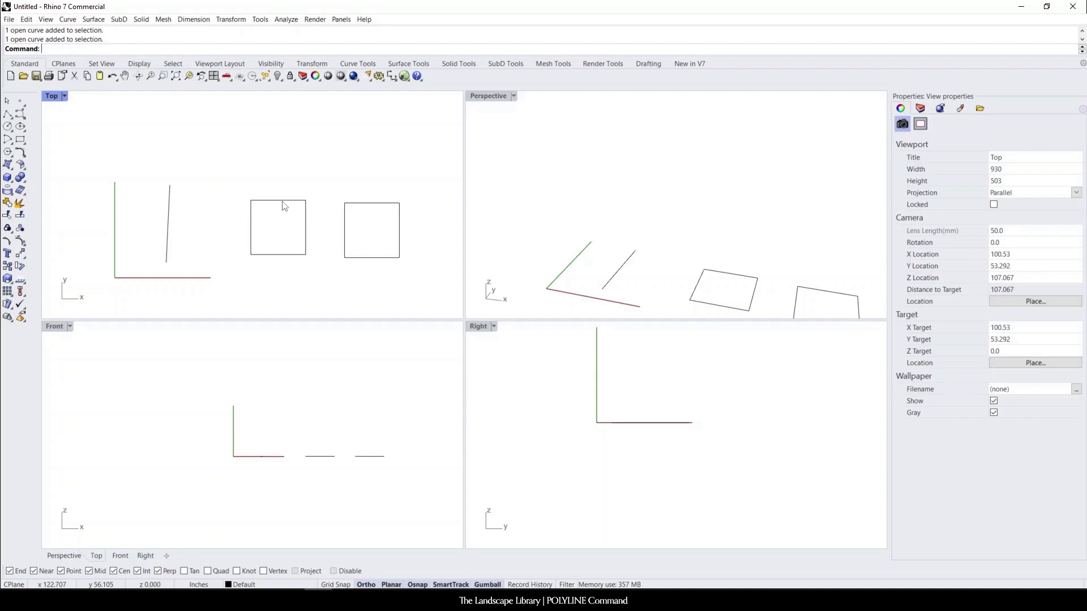
mouse_move(356, 215)
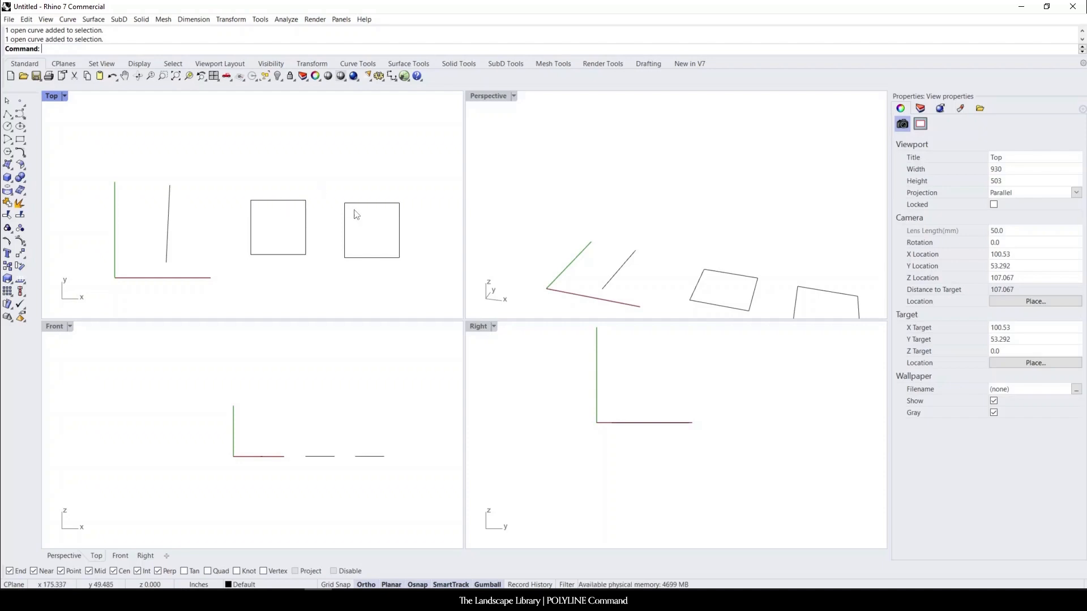
mouse_move(391, 240)
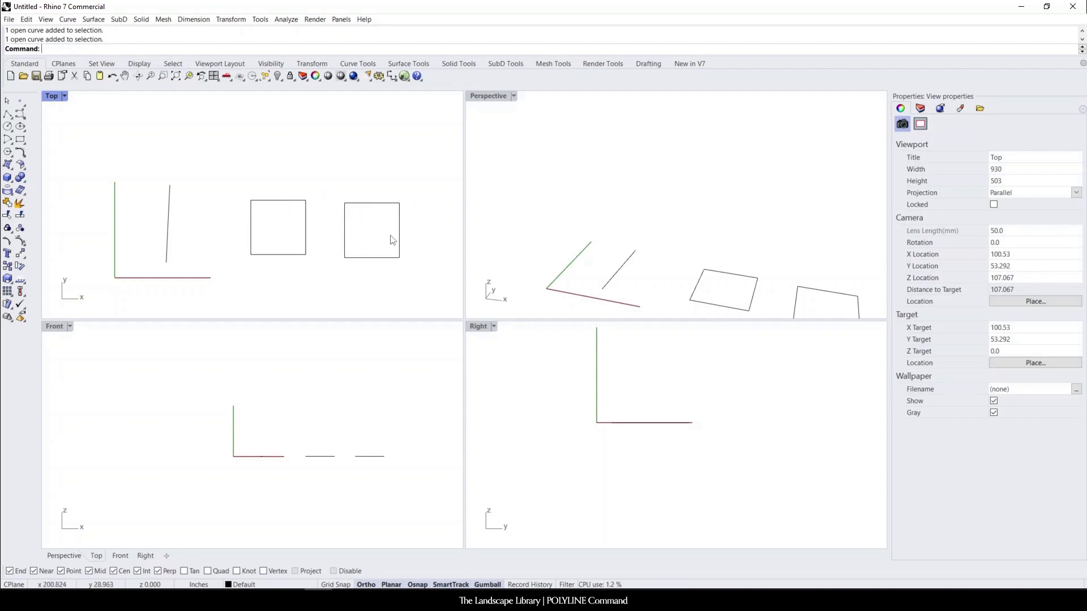
mouse_move(389, 266)
text(Polyline)
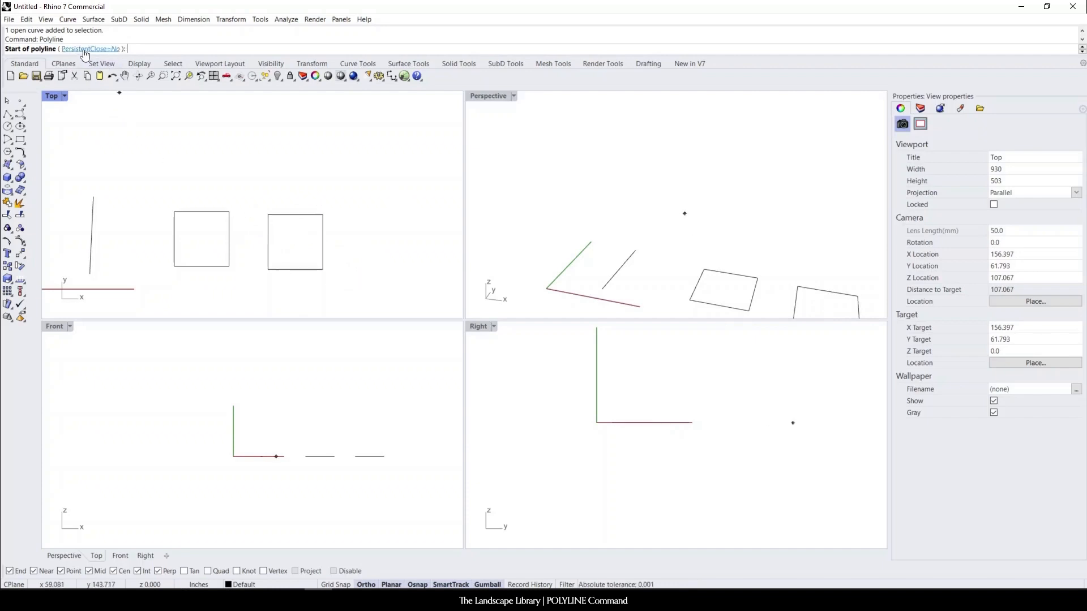
mouse_move(345, 235)
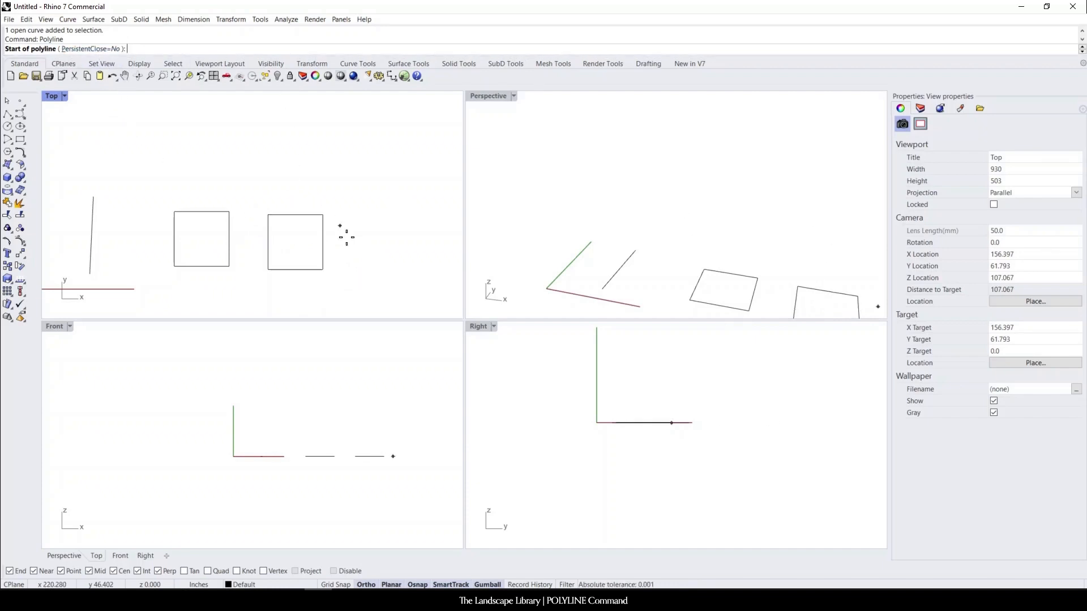
mouse_move(319, 222)
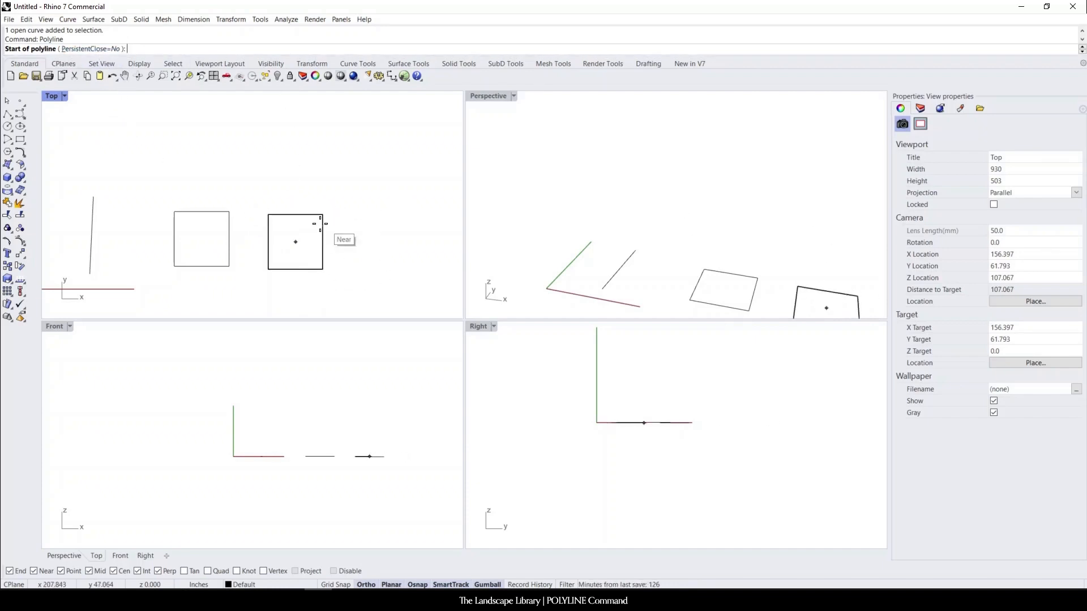
mouse_move(288, 186)
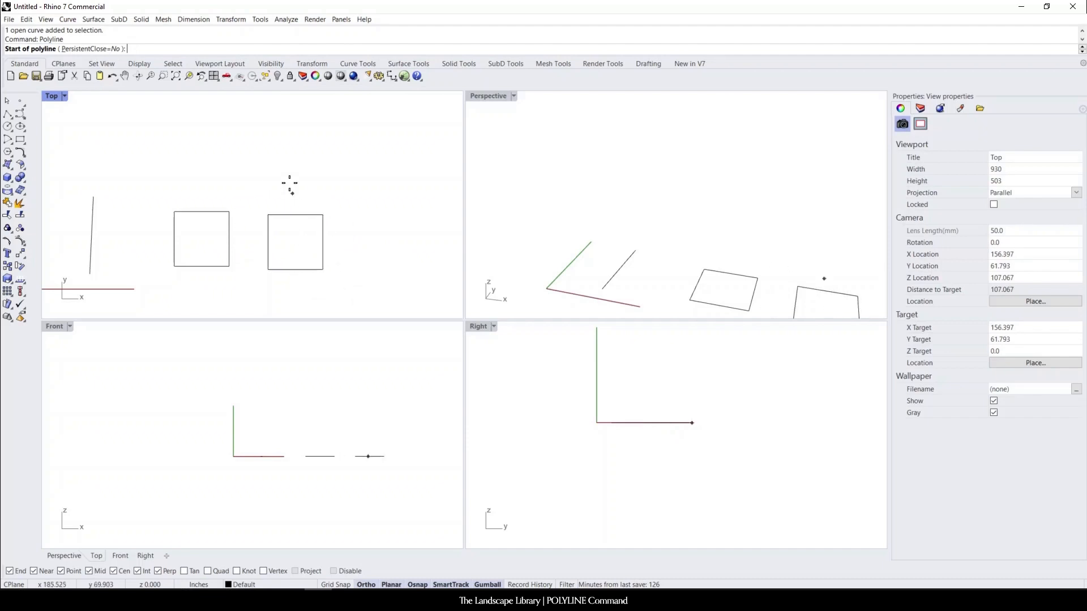
mouse_move(229, 122)
text(p)
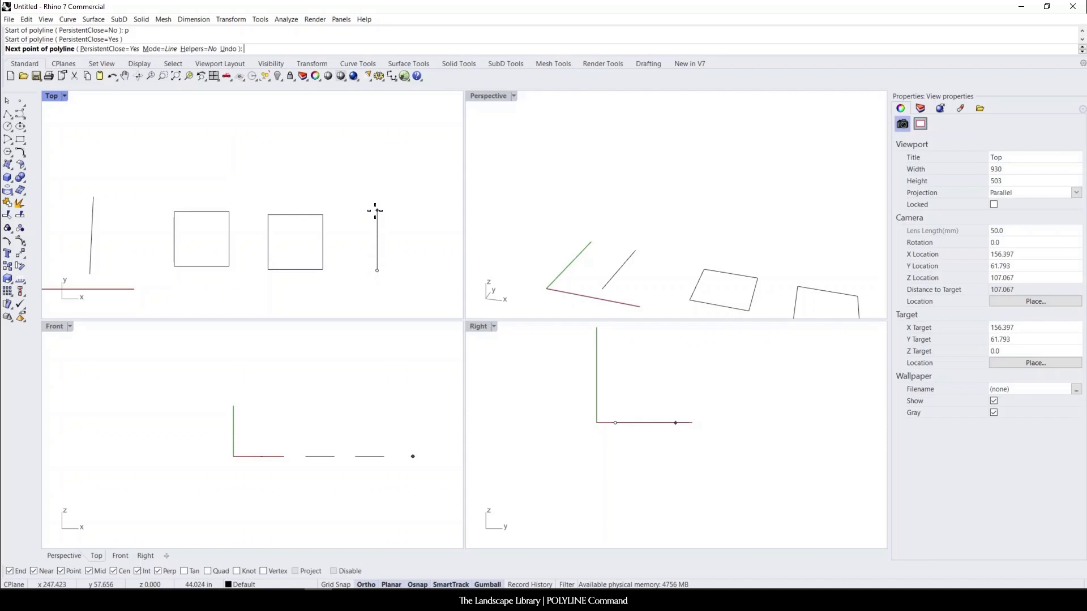
- Draw a 40-inch side and place the next corner of the third closed square
text(40")
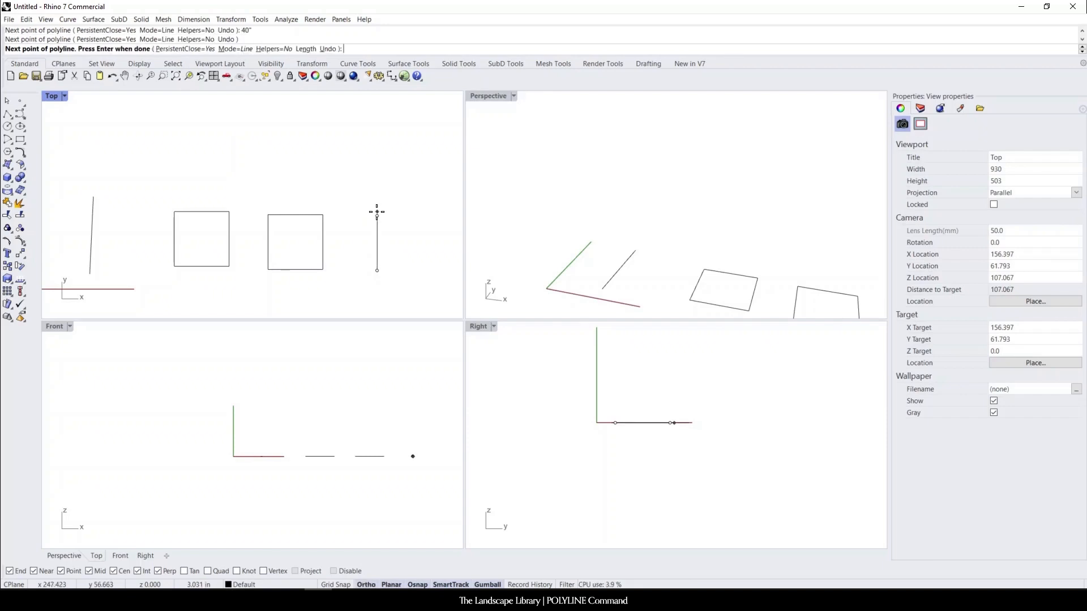
click(435, 217)
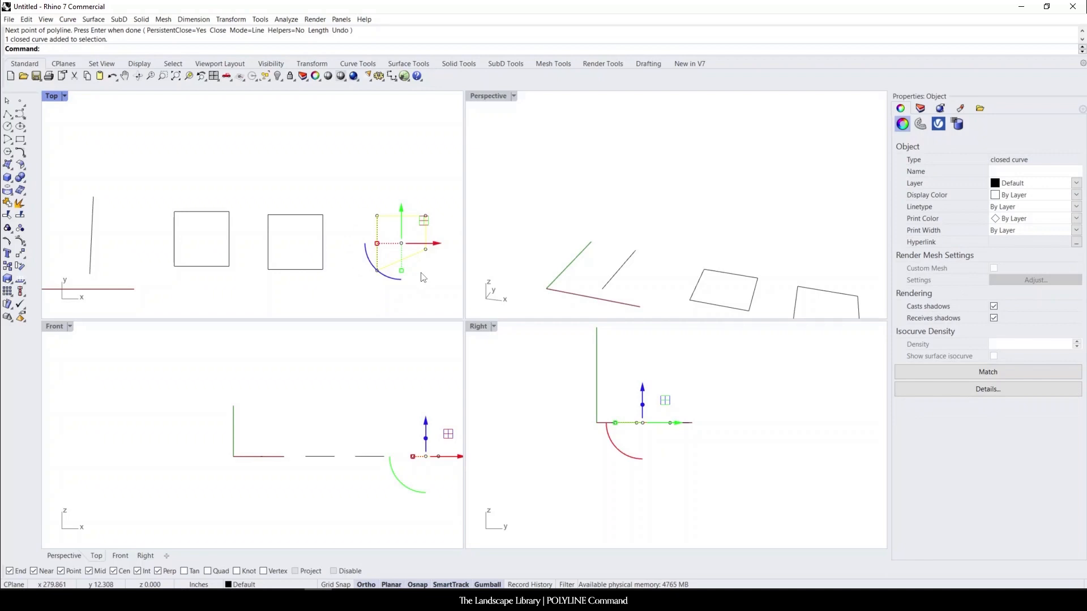
mouse_move(410, 281)
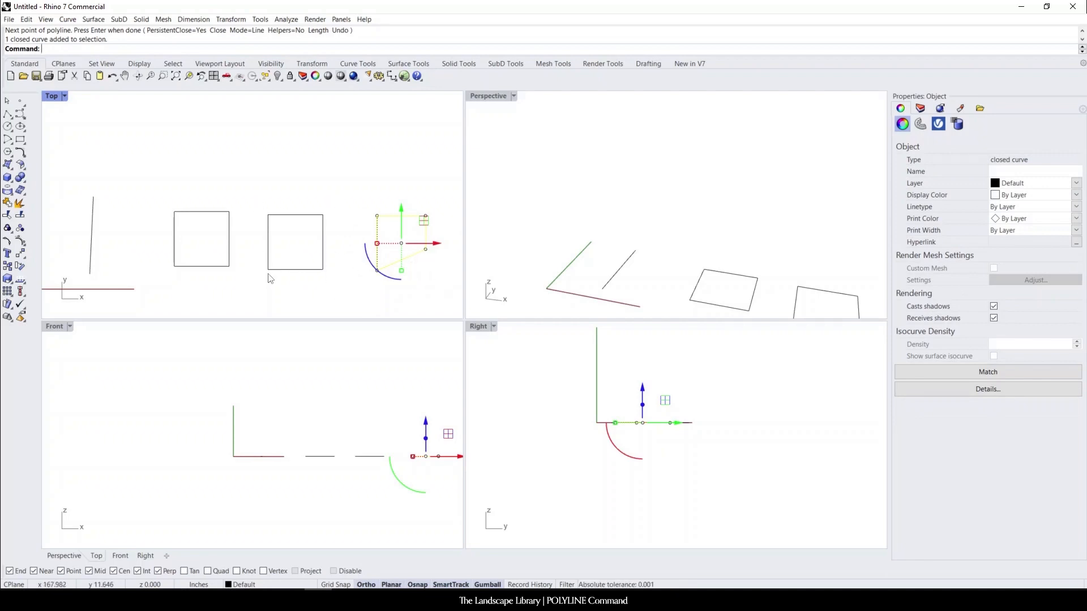
mouse_move(280, 287)
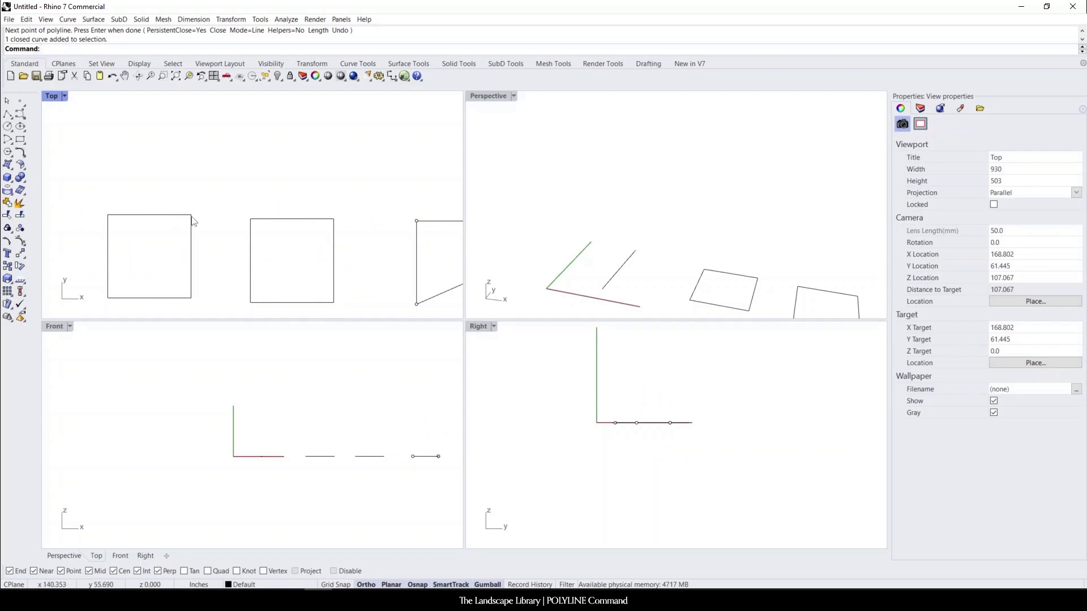
mouse_move(356, 233)
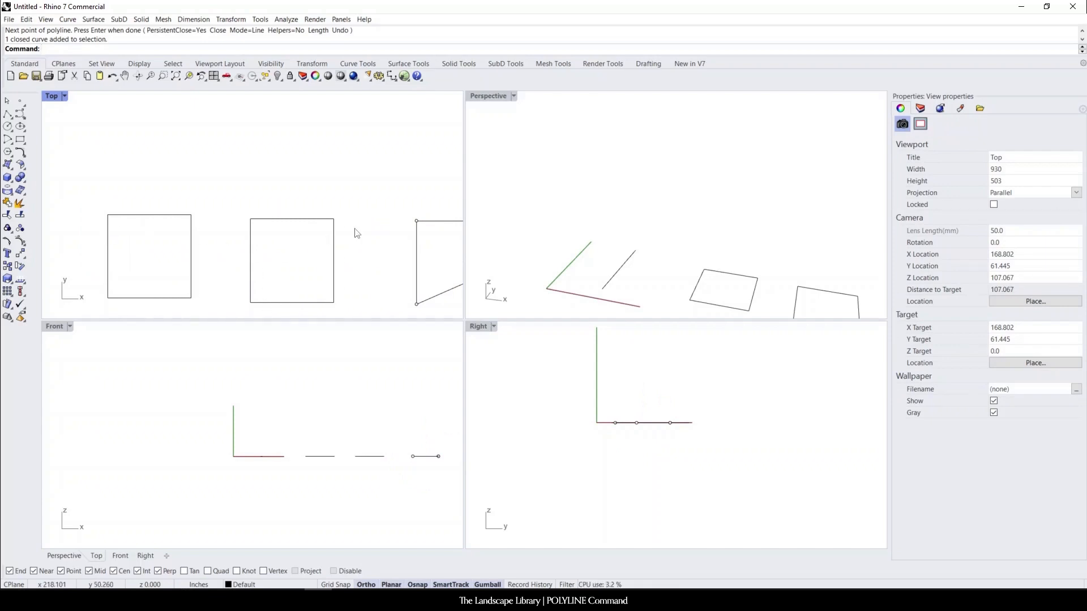